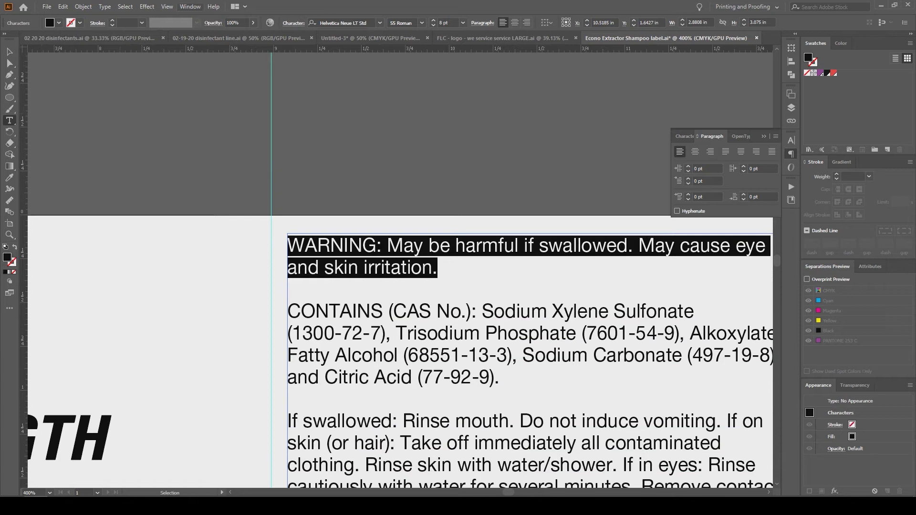
- Dismiss the Paragraph panel and reopen the Window > Type panel list
click(190, 7)
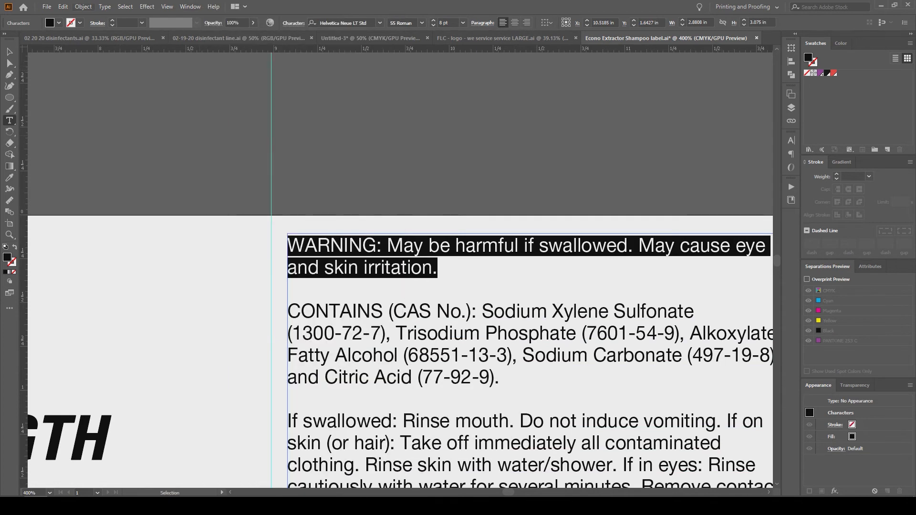
click(189, 6)
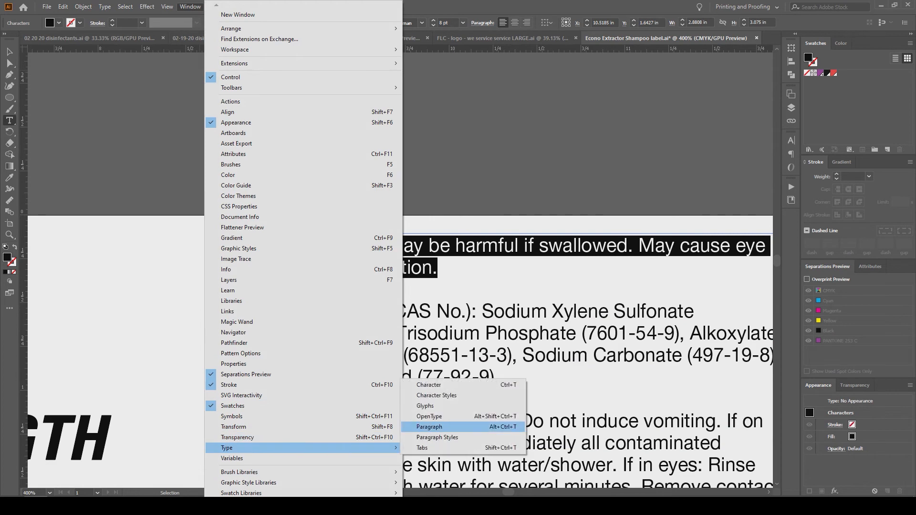
- Restore the Paragraph panel and give the WARNING paragraph a Left Indent
click(429, 426)
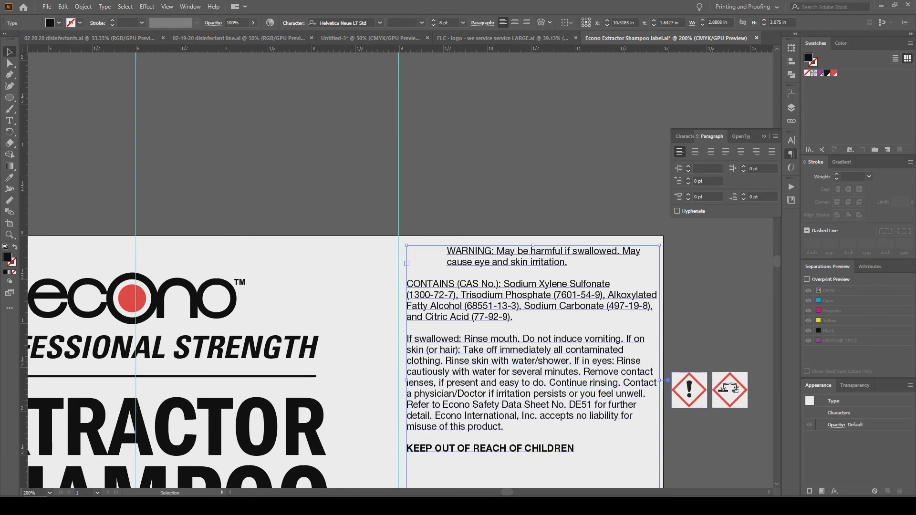
- Move the exclamation hazard pictogram into the indent beside the WARNING text
click(729, 389)
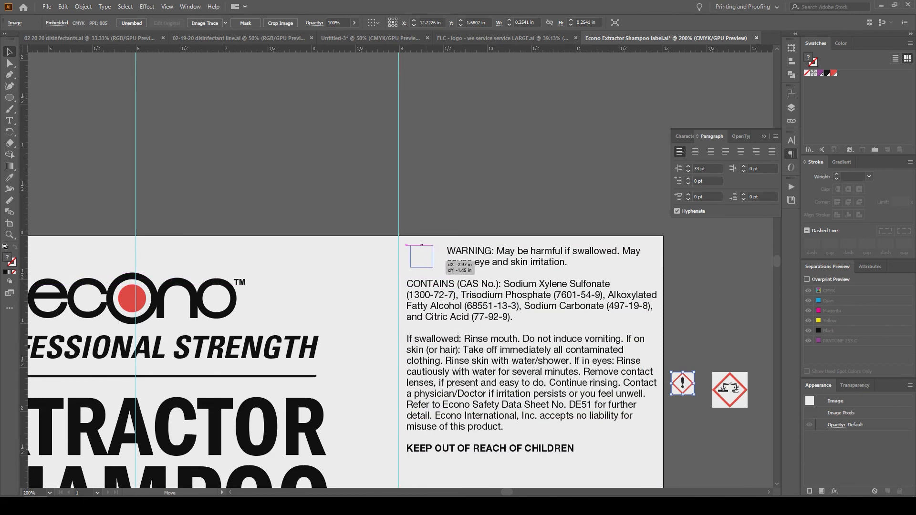
drag(682, 384, 417, 256)
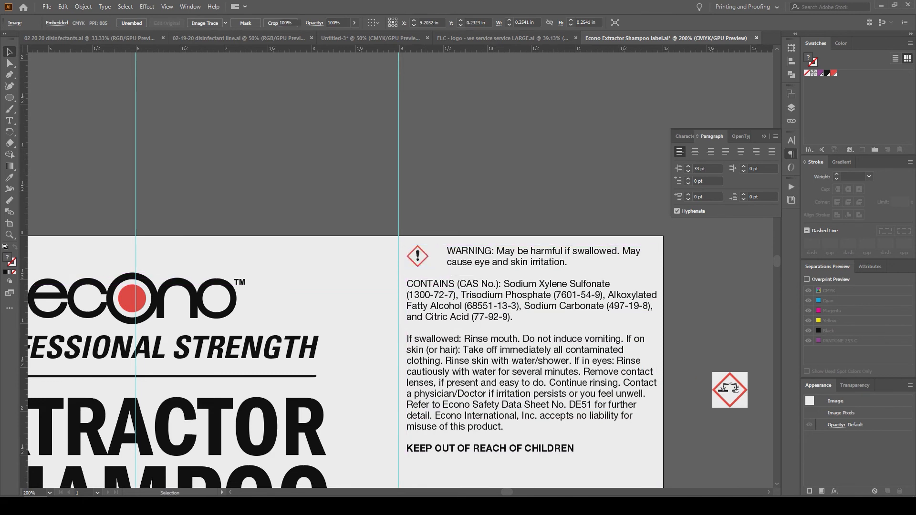
click(9, 121)
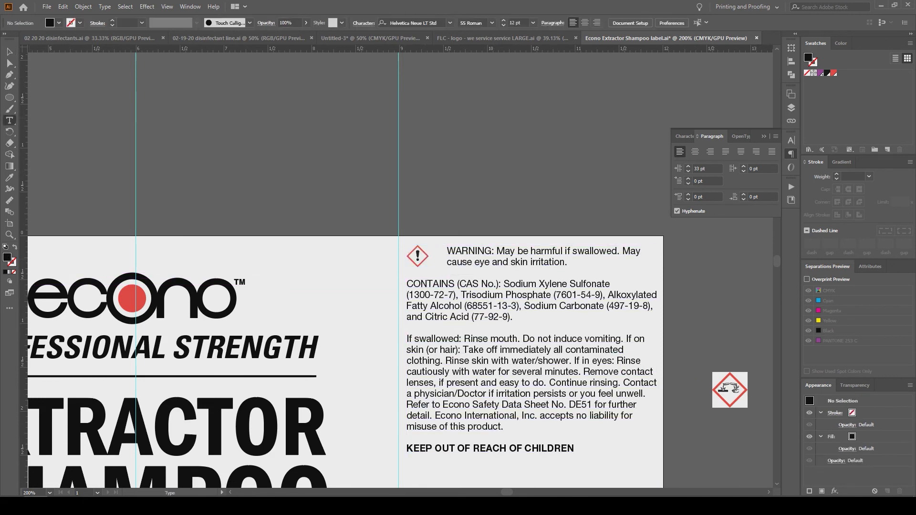